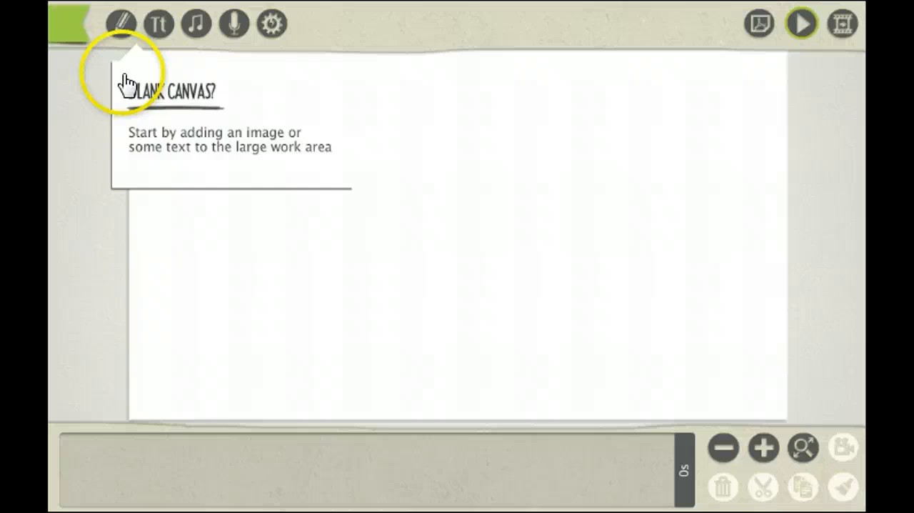
Add the Bear image from the Creatures library onto the canvas.
{"action": "left_click", "coordinate": [123, 22]}
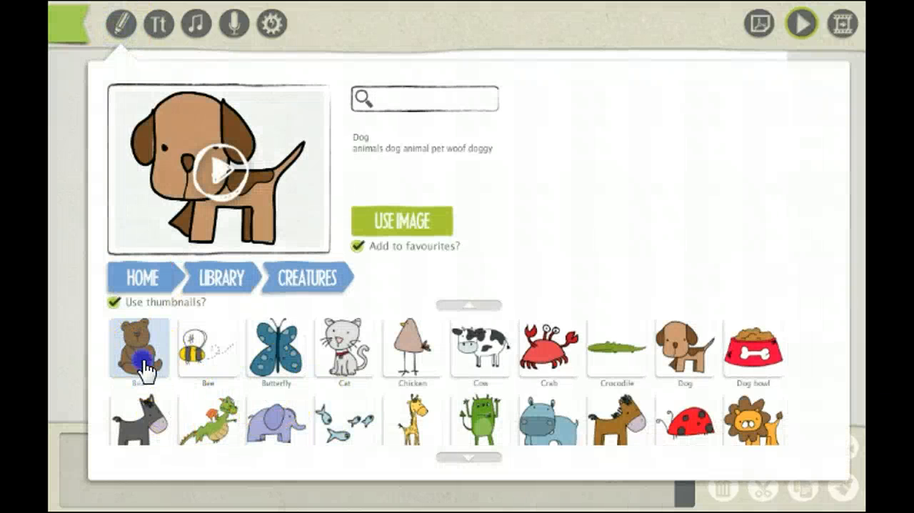
{"action": "left_click", "coordinate": [140, 351]}
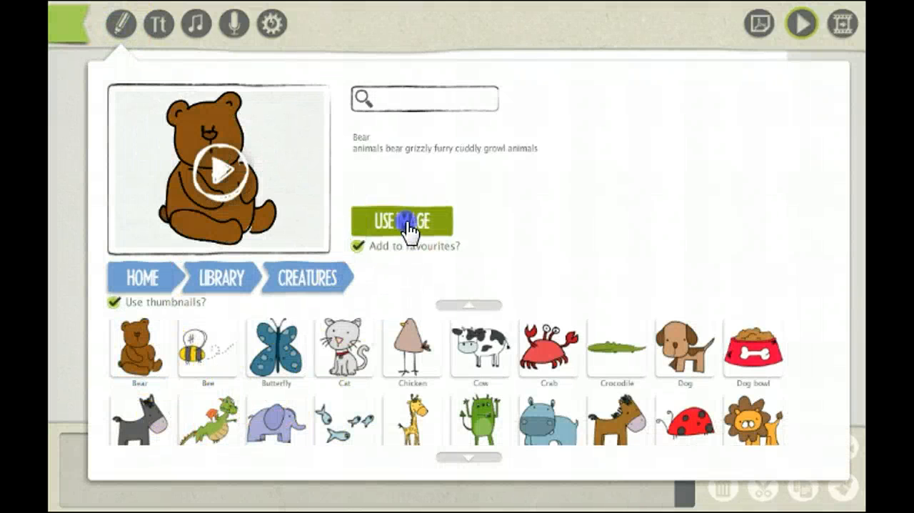
{"action": "left_click", "coordinate": [401, 220]}
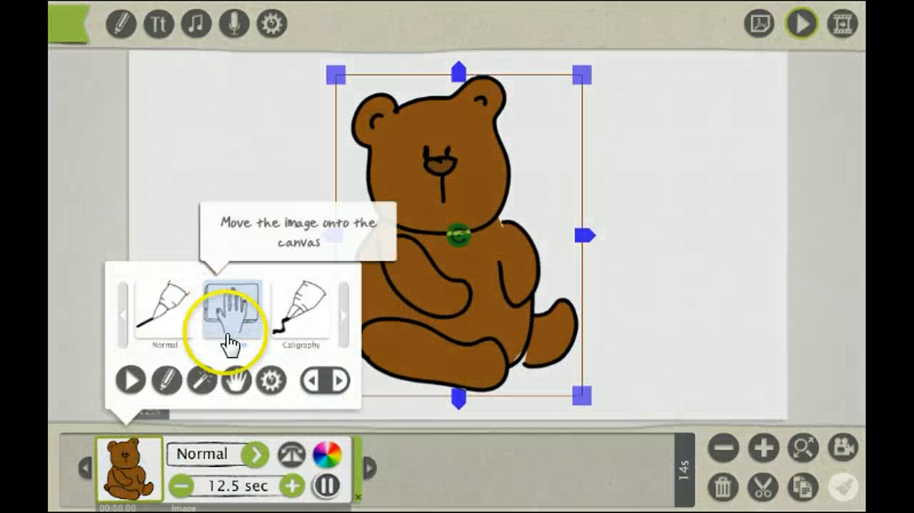
Choose the Move In effect for the bear and set the hand to enter from the top.
{"action": "left_click", "coordinate": [230, 318]}
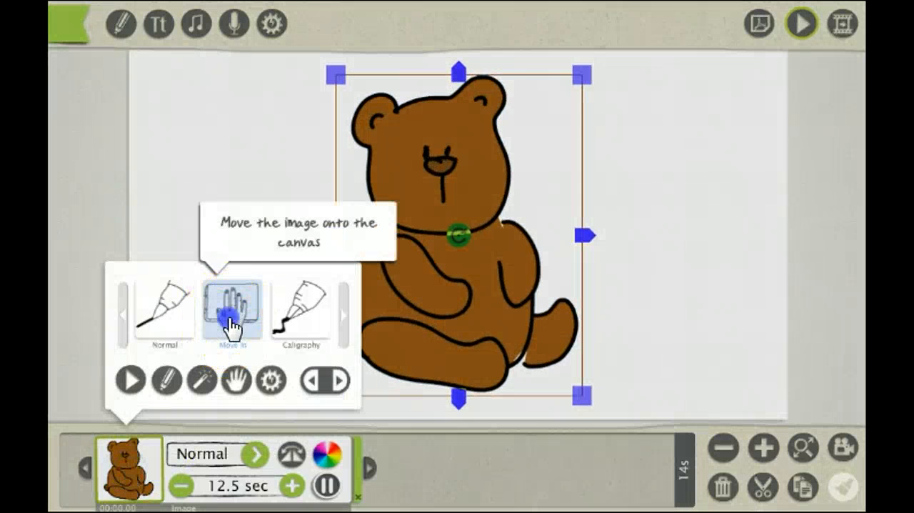
{"action": "left_click", "coordinate": [230, 310]}
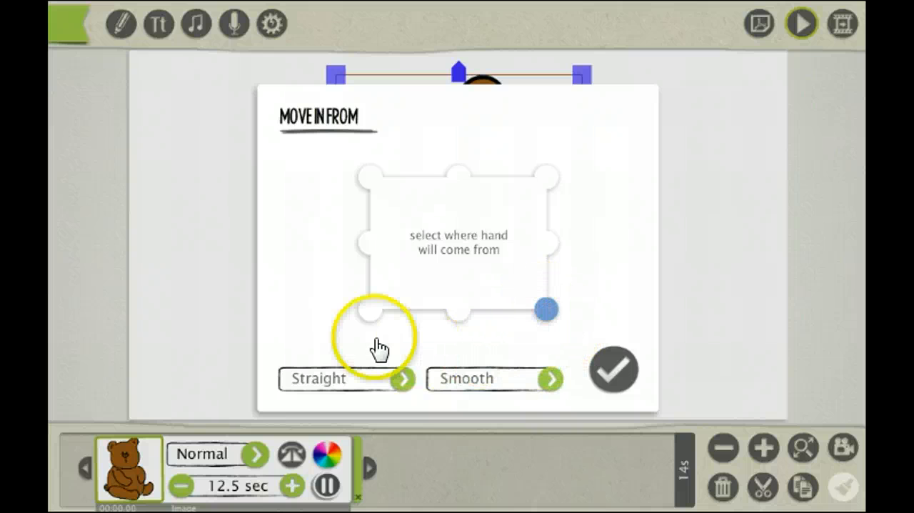
{"action": "left_click", "coordinate": [369, 241]}
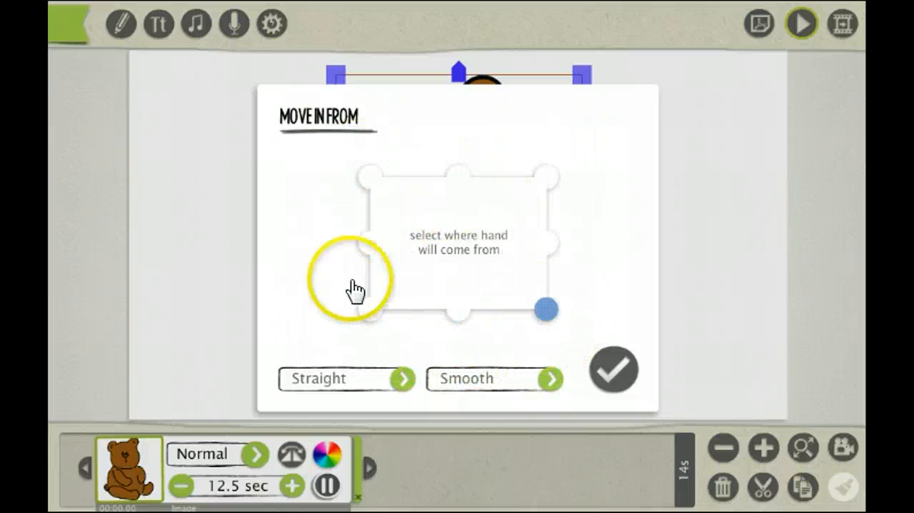
{"action": "left_click", "coordinate": [458, 174]}
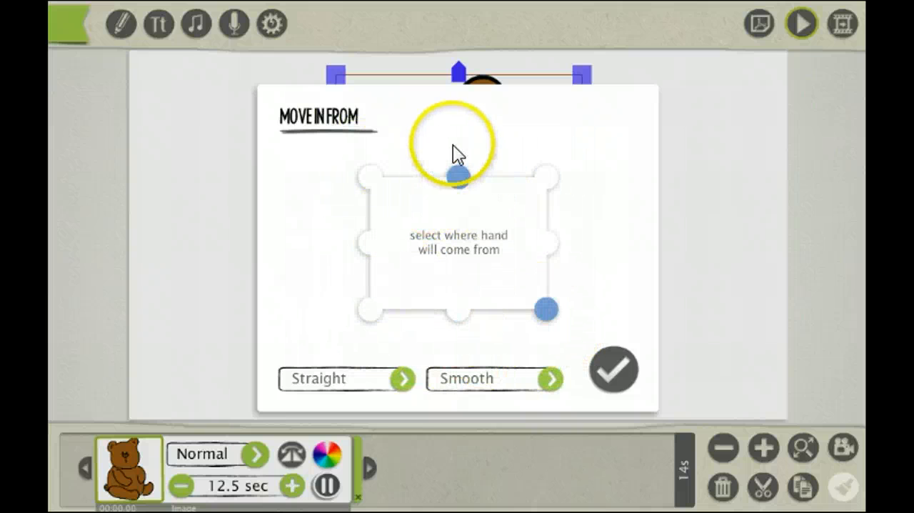
{"action": "left_click_drag", "start_coordinate": [545, 309], "coordinate": [459, 176]}
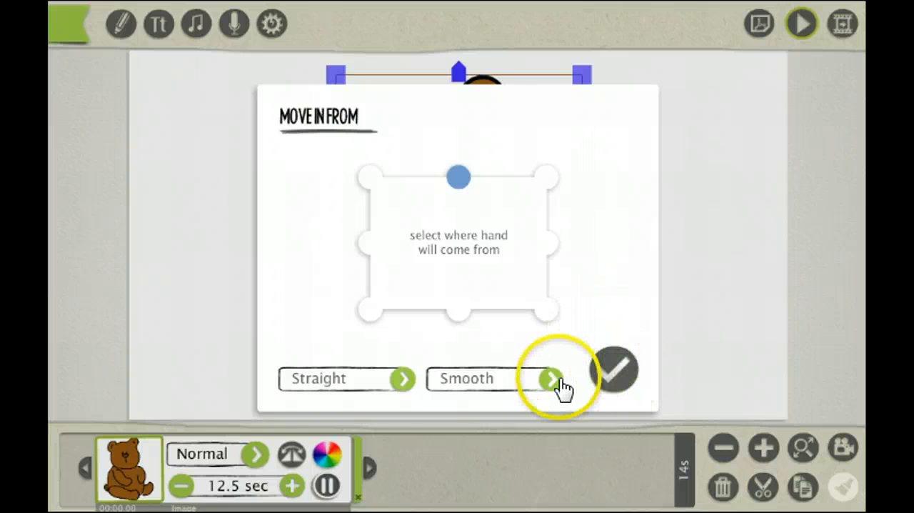
Set the move-in easing to Bounce with an Arc Down path and confirm.
{"action": "left_click", "coordinate": [549, 378]}
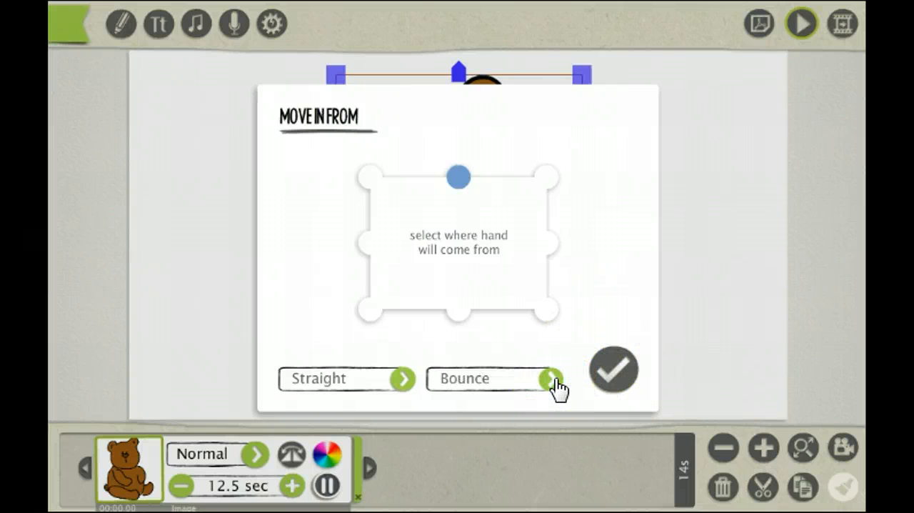
{"action": "left_click", "coordinate": [550, 379]}
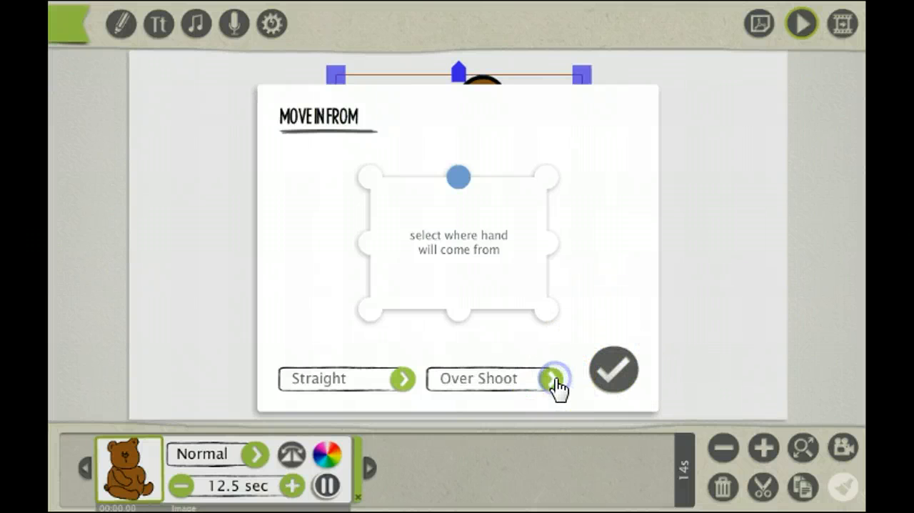
{"action": "left_click", "coordinate": [550, 379]}
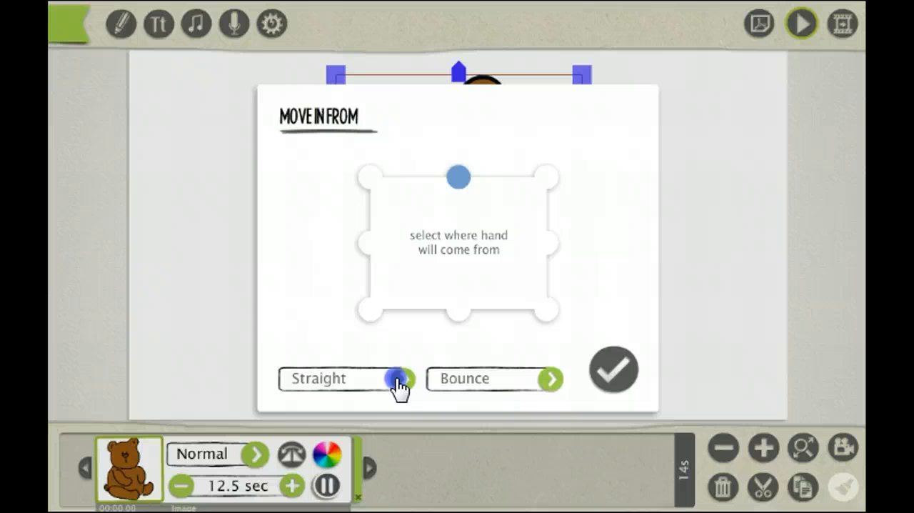
{"action": "left_click", "coordinate": [615, 370]}
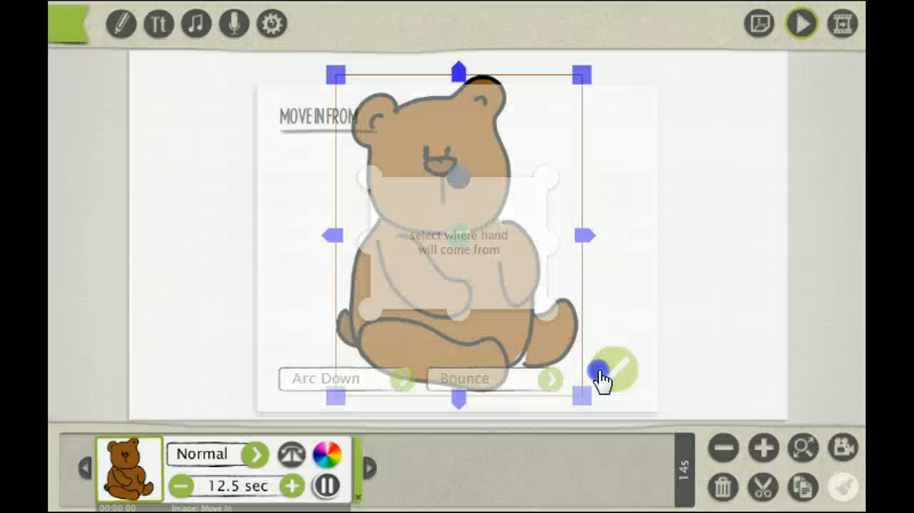
{"action": "left_click", "coordinate": [619, 371]}
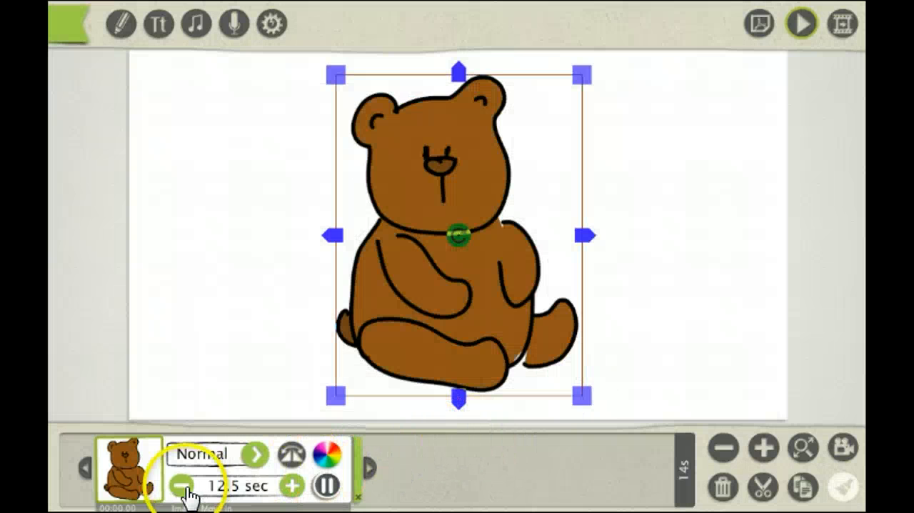
Shorten the bear's animation time and preview the whole animation.
{"action": "left_click", "coordinate": [180, 483]}
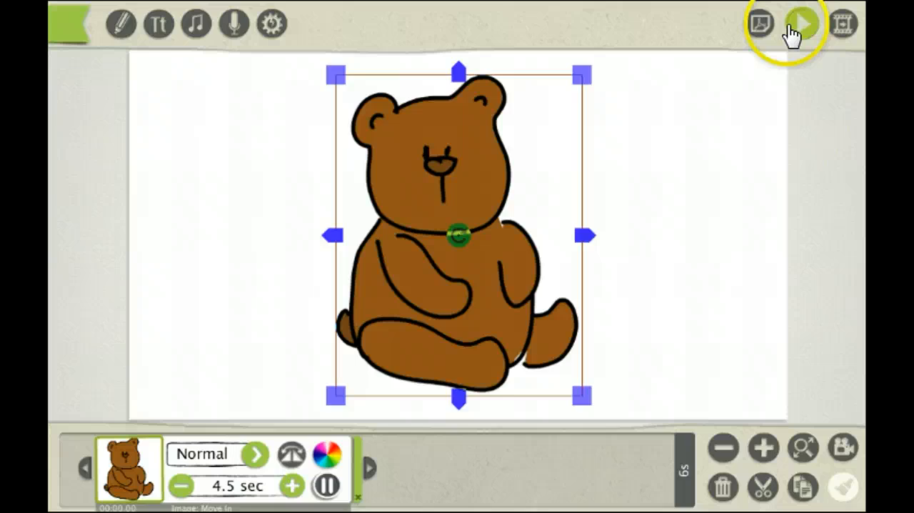
{"action": "left_click", "coordinate": [803, 23]}
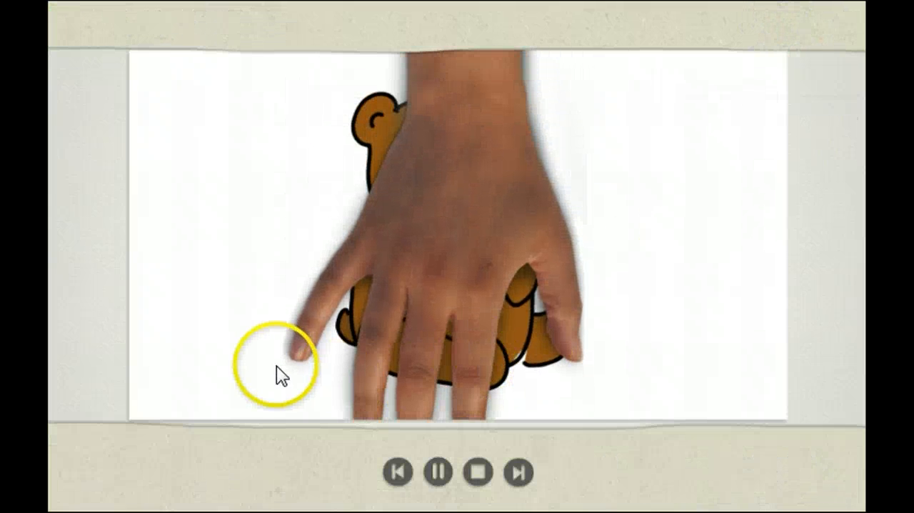
{"action": "mouse_move", "coordinate": [105, 389]}
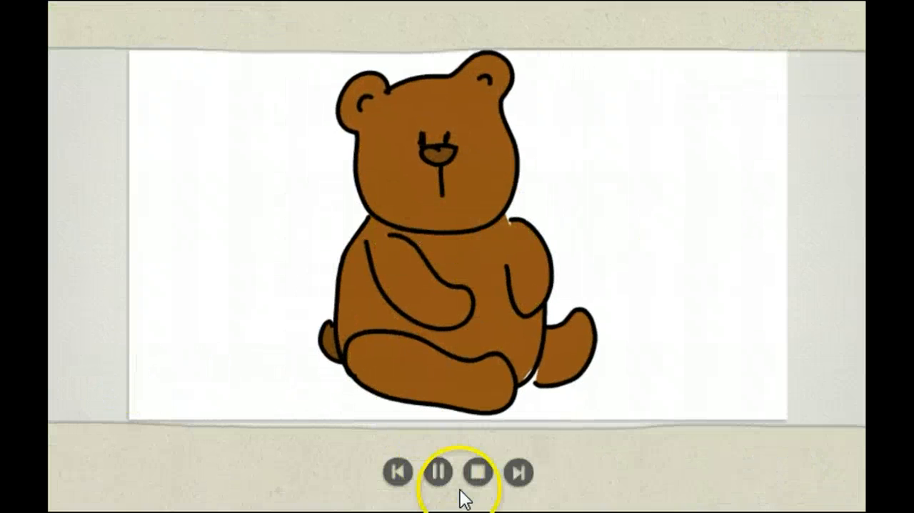
{"action": "left_click", "coordinate": [475, 473]}
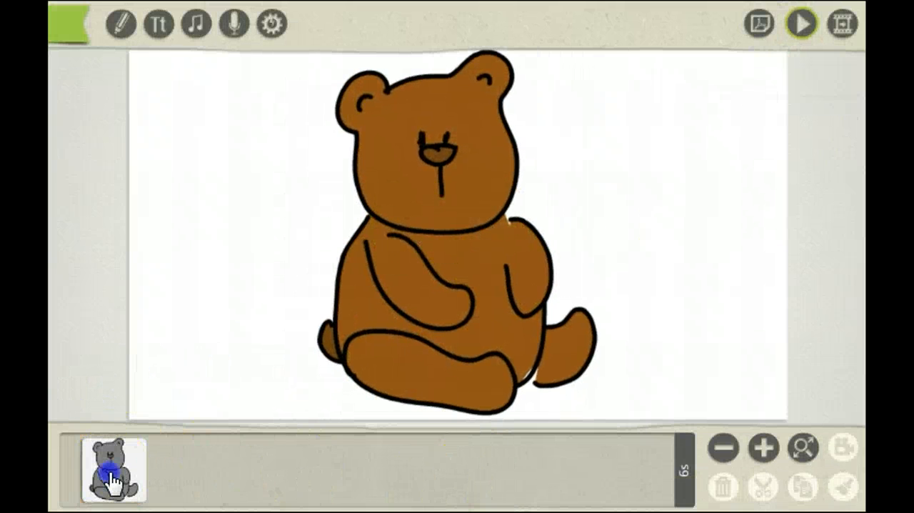
Change the bear's move-in easing to Smooth, confirm, and preview again.
{"action": "left_click", "coordinate": [110, 476]}
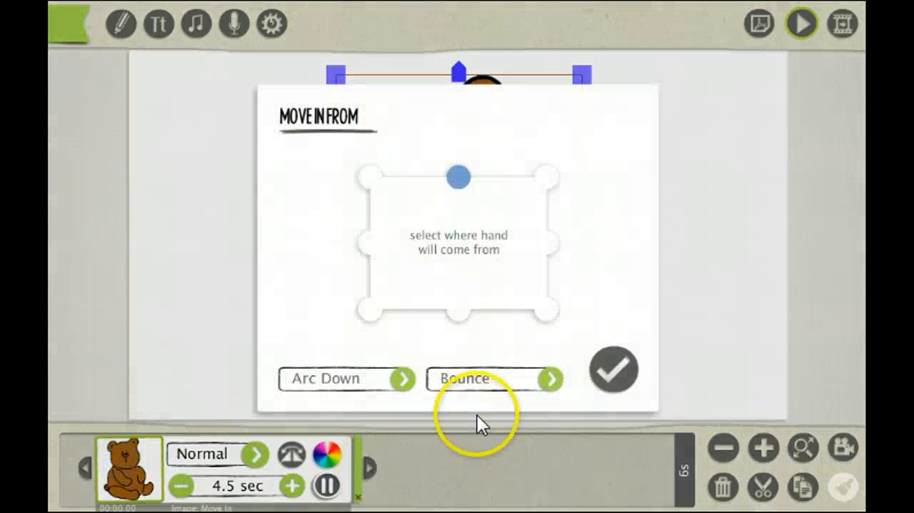
{"action": "left_click", "coordinate": [551, 378]}
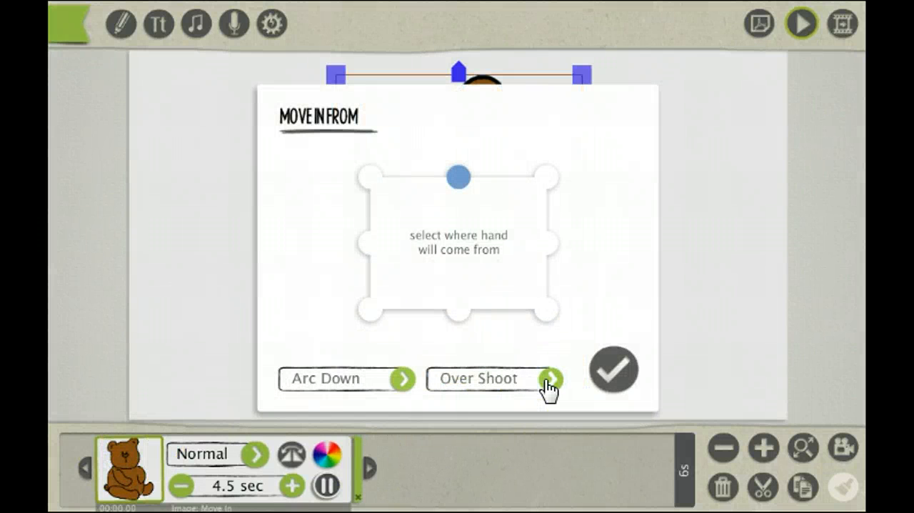
{"action": "left_click", "coordinate": [550, 380]}
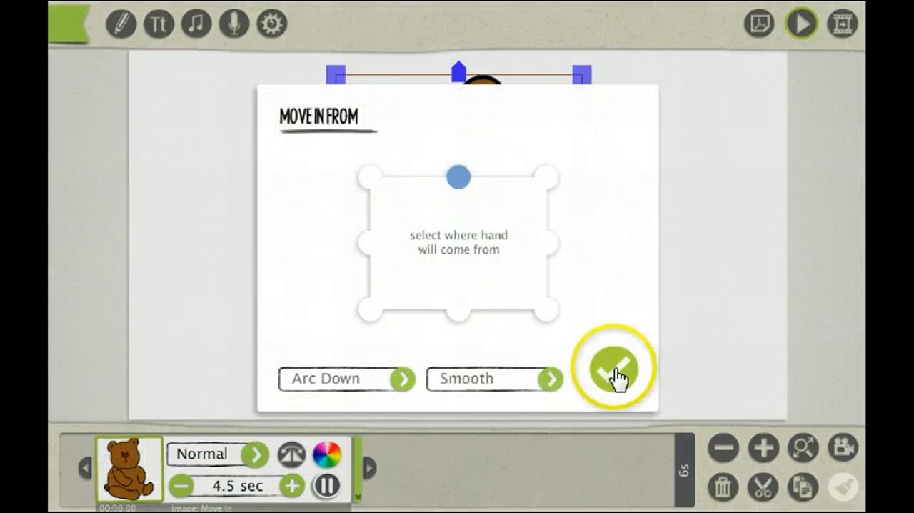
{"action": "left_click", "coordinate": [614, 373]}
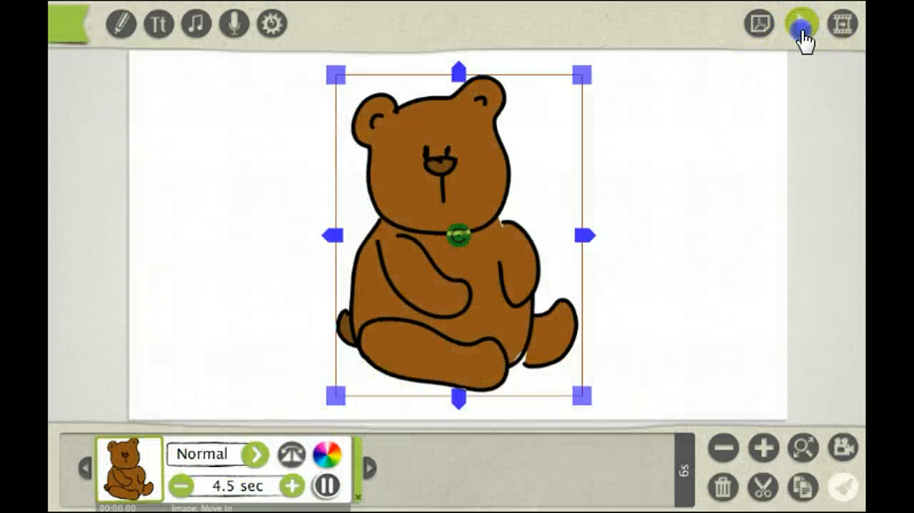
{"action": "left_click", "coordinate": [801, 24]}
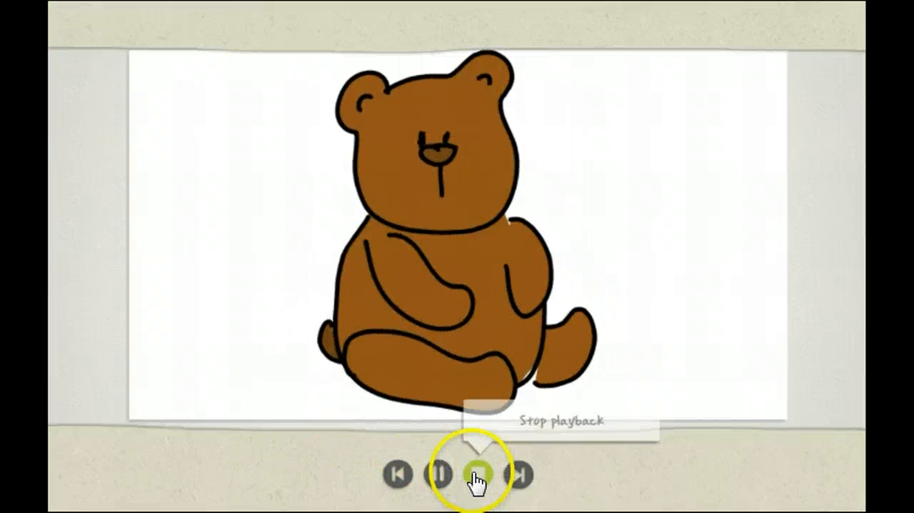
{"action": "left_click", "coordinate": [479, 479]}
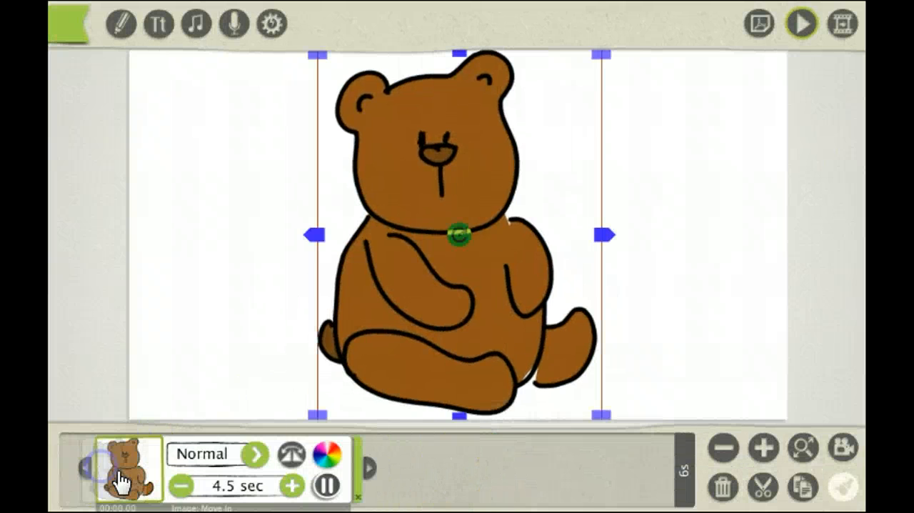
Reduce the bear's draw time to 2.0 seconds and set Arc Down with Over Shoot.
{"action": "left_click", "coordinate": [185, 485]}
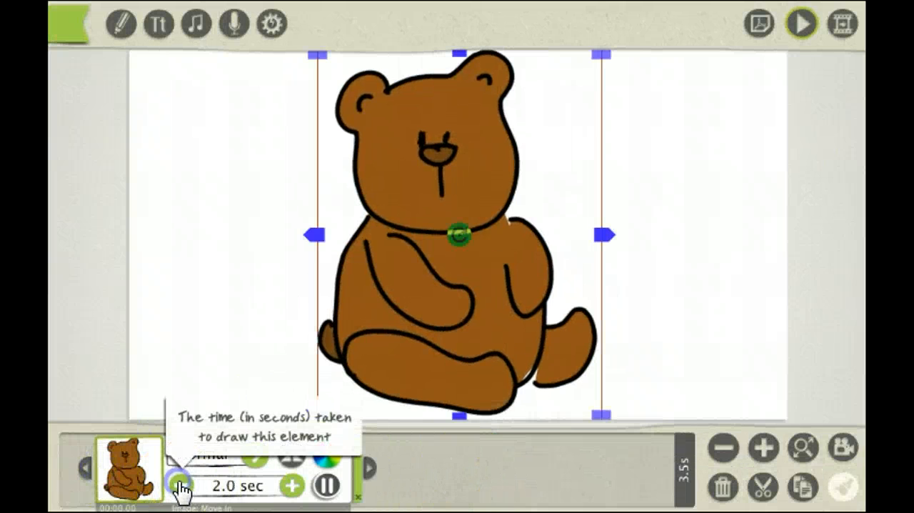
{"action": "left_click", "coordinate": [803, 24]}
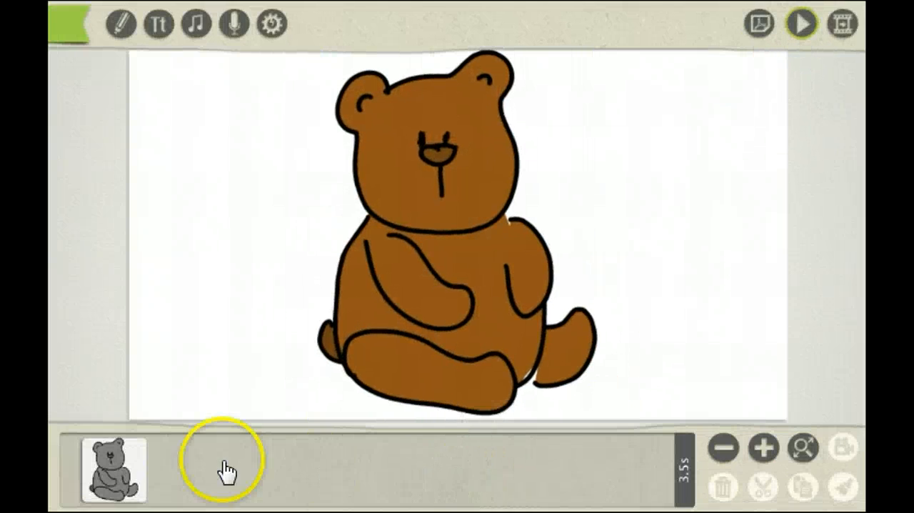
{"action": "left_click", "coordinate": [111, 476]}
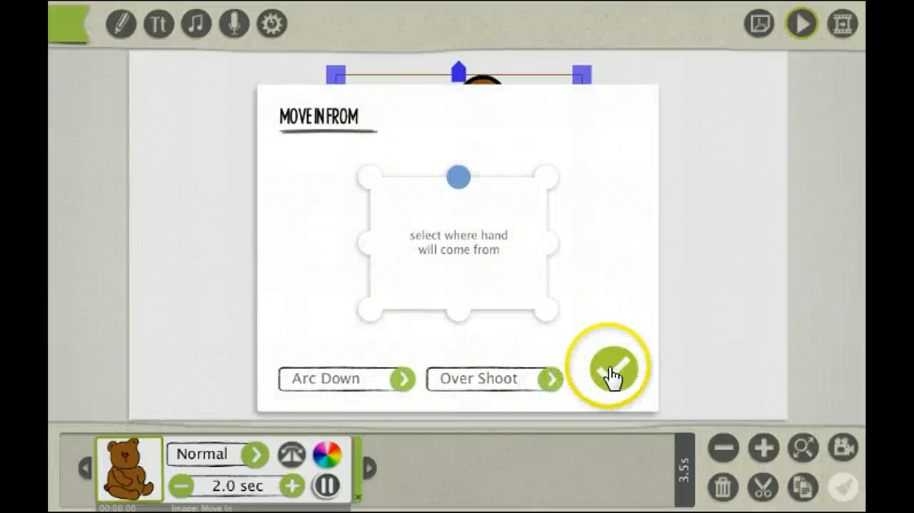
{"action": "left_click", "coordinate": [610, 378]}
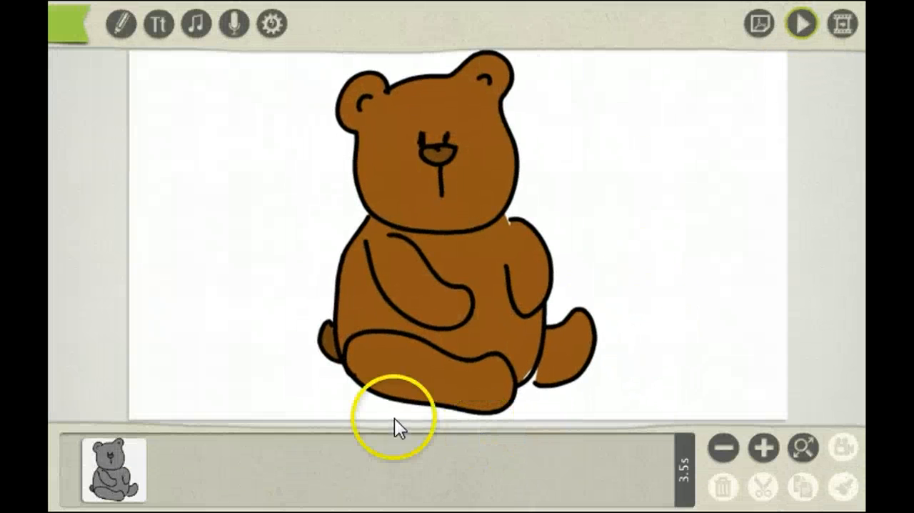
Change the bear's move-in to a Straight path with Over Shoot easing.
{"action": "left_click", "coordinate": [114, 477]}
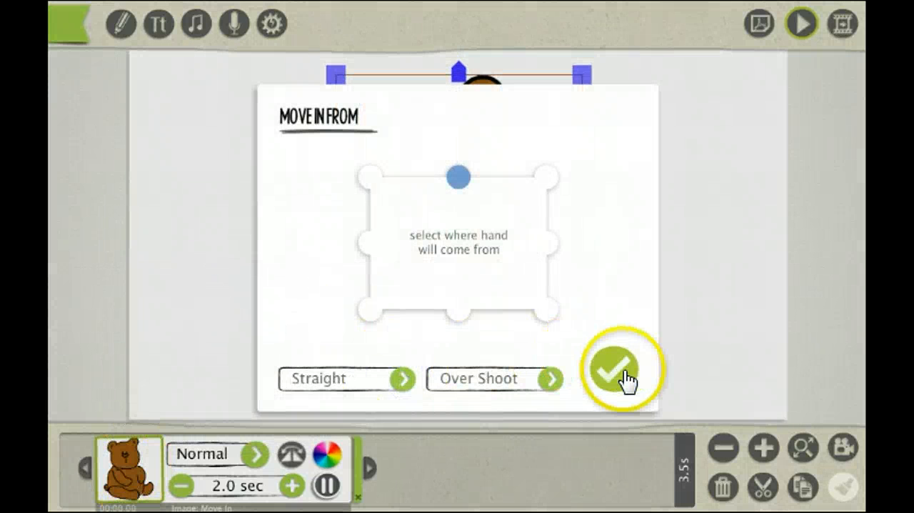
{"action": "left_click", "coordinate": [618, 375]}
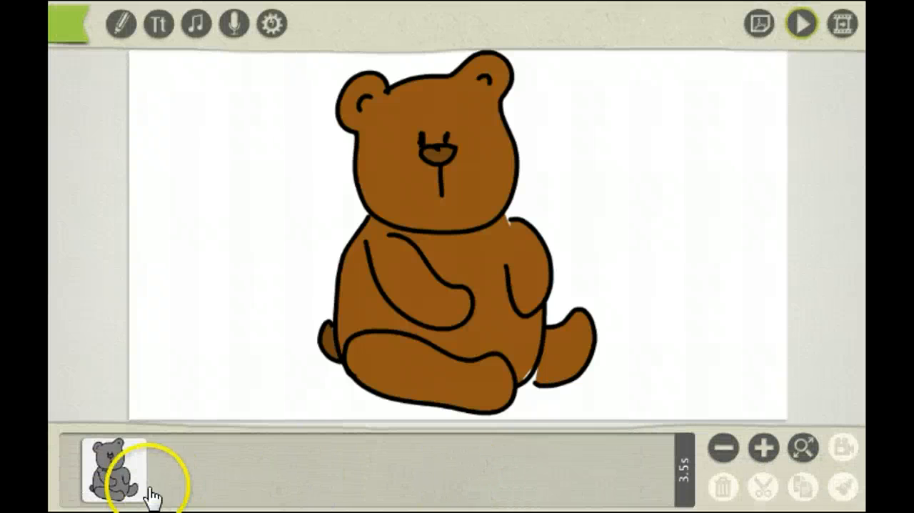
Set the bear's Move In to enter from the right side and play it back.
{"action": "left_click", "coordinate": [110, 475]}
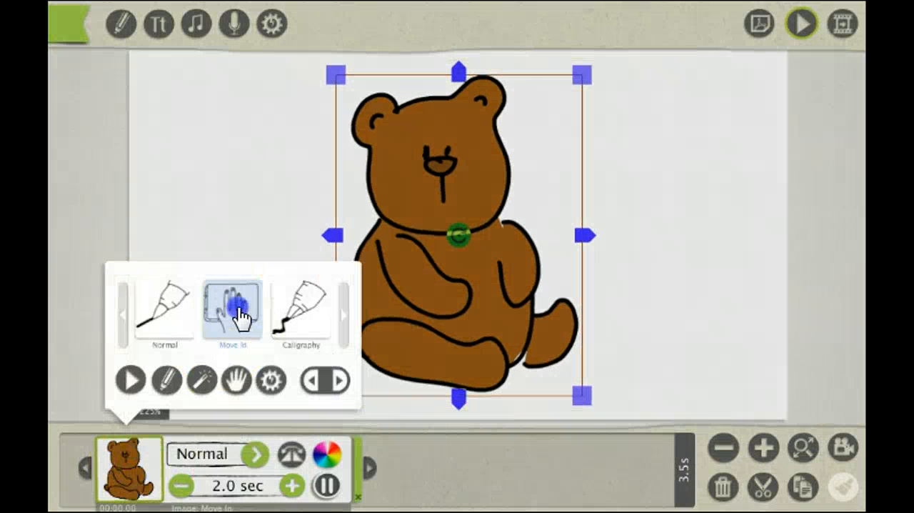
{"action": "left_click", "coordinate": [235, 311]}
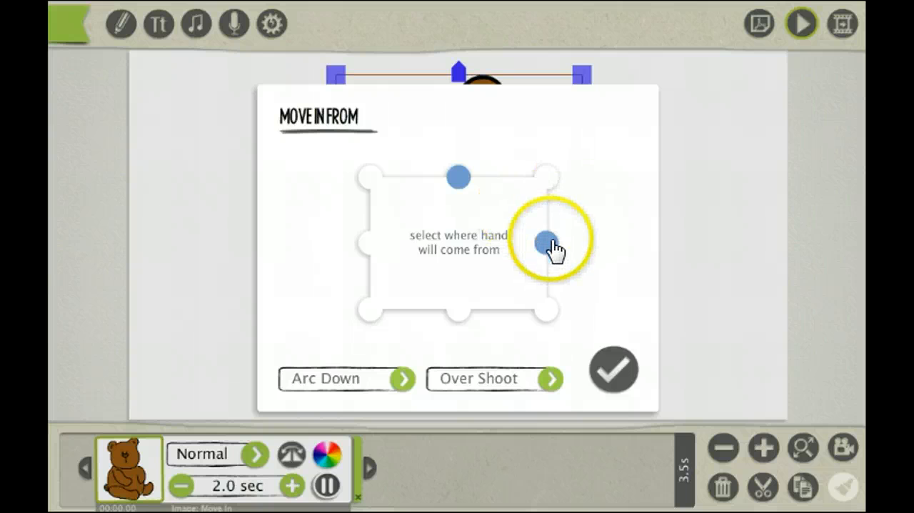
{"action": "left_click", "coordinate": [614, 370]}
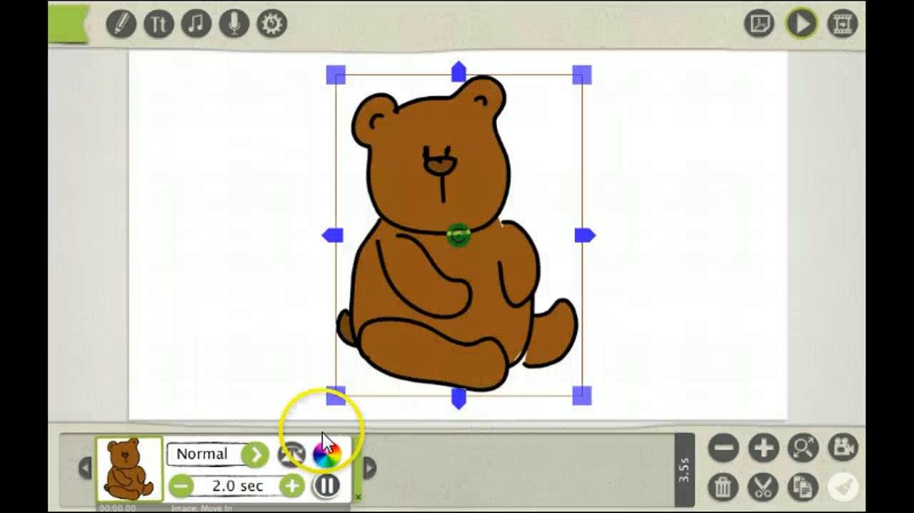
{"action": "left_click", "coordinate": [802, 23]}
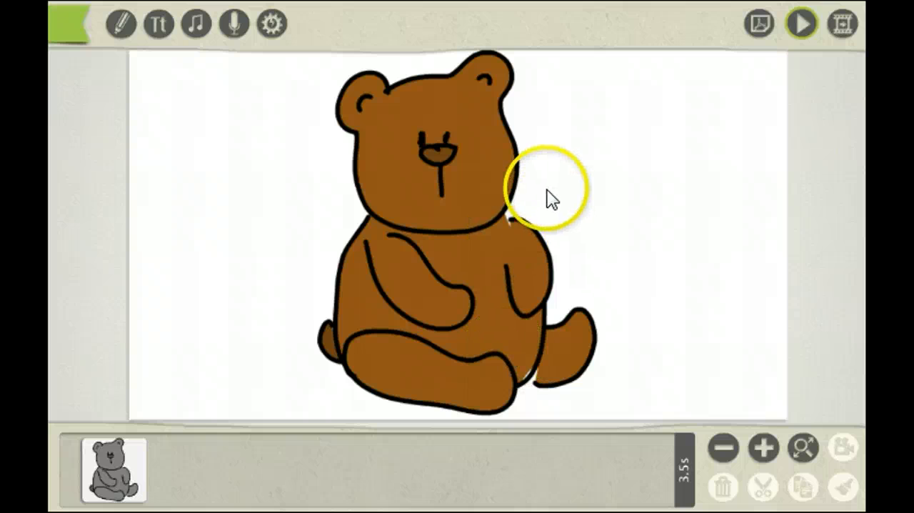
{"action": "mouse_move", "coordinate": [504, 306]}
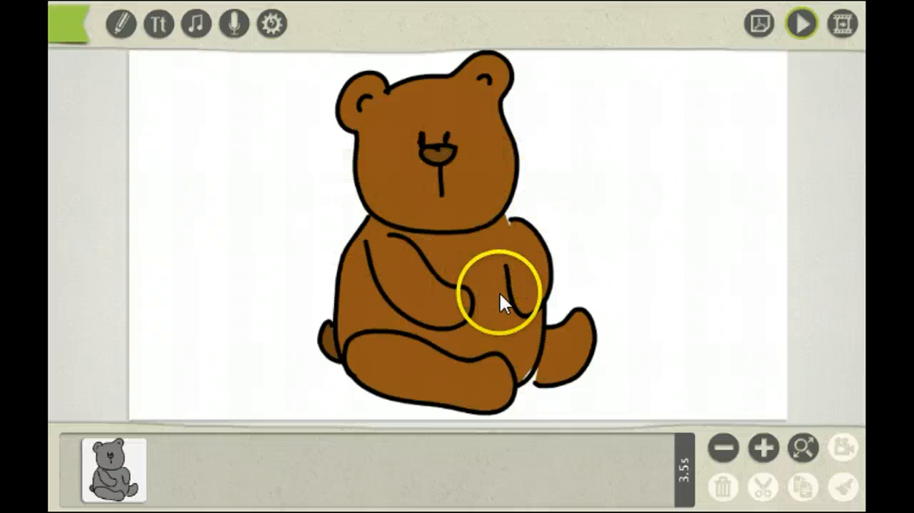